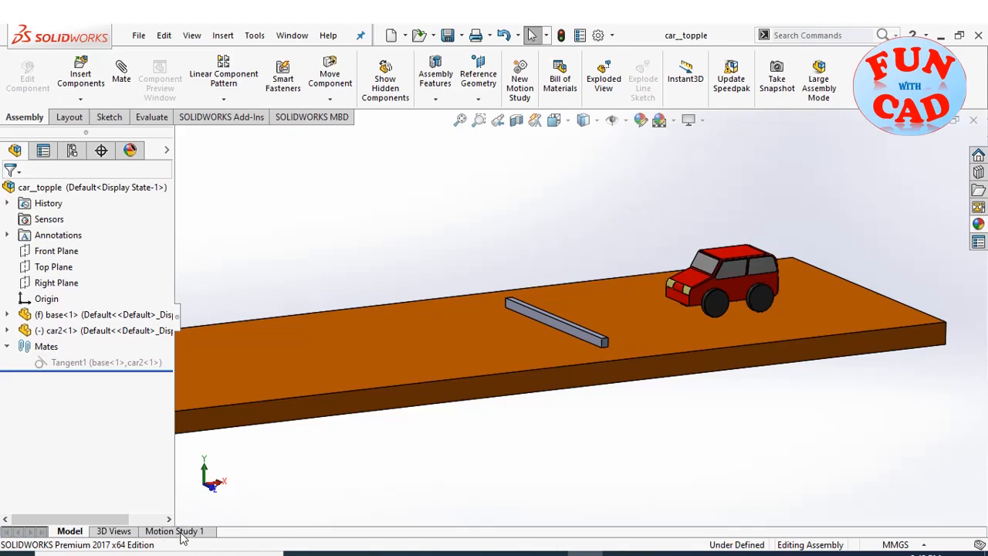
Switch to the Motion Study 1 timeline and enable the SOLIDWORKS Motion add-in
{"action": "left_click", "coordinate": [173, 532]}
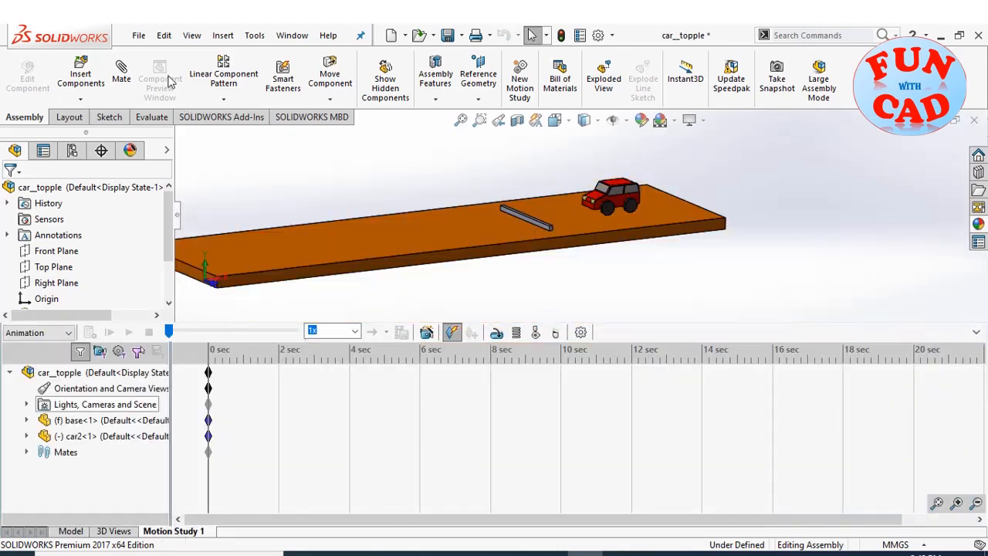
{"action": "left_click", "coordinate": [222, 117]}
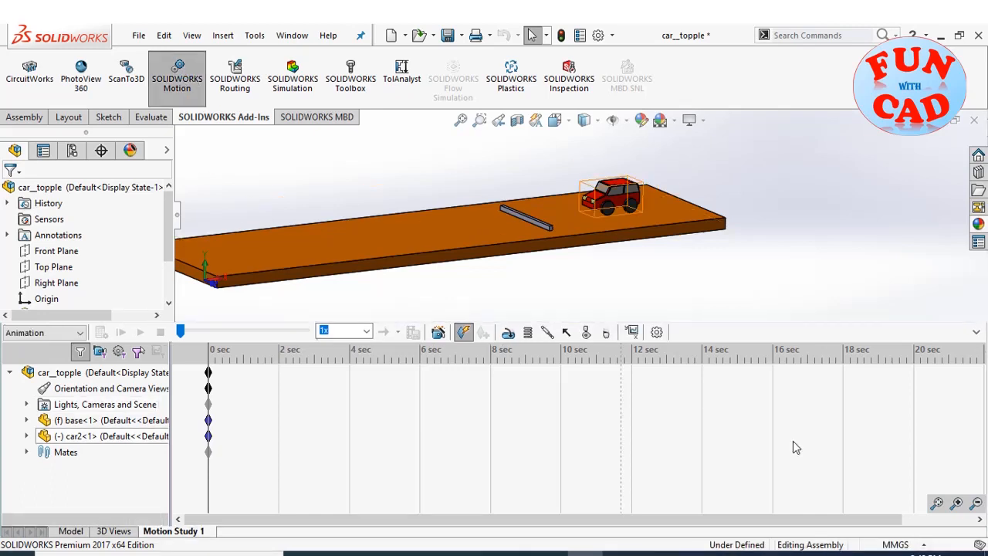
Change the study type to Motion Analysis
{"action": "left_click", "coordinate": [43, 332]}
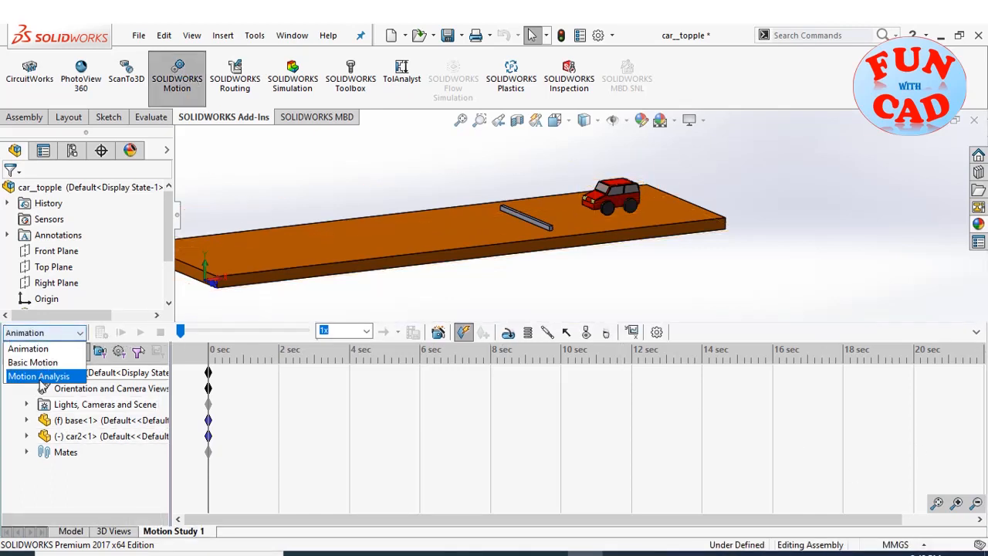
{"action": "left_click", "coordinate": [40, 377]}
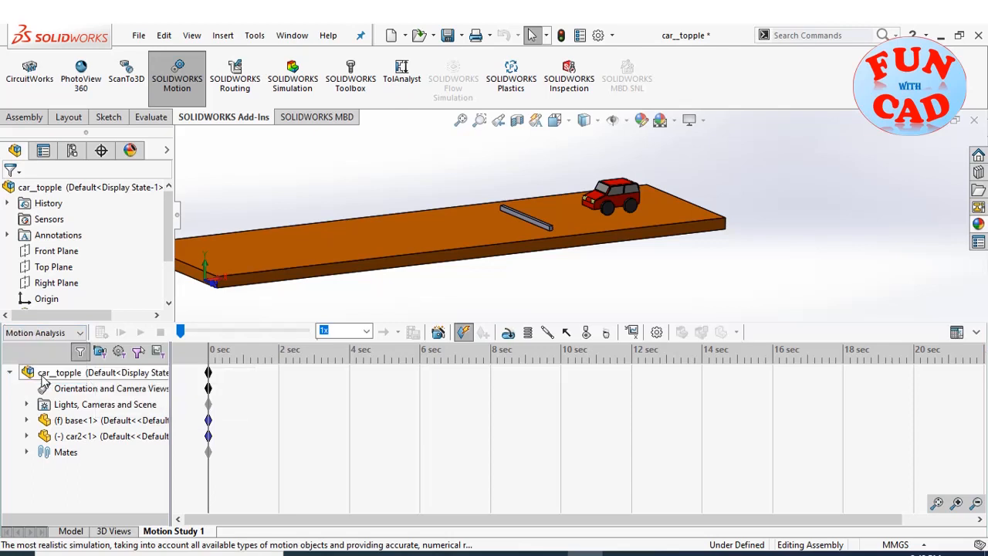
Set the study properties to 35 frames per second with a higher 3D contact resolution, then confirm
{"action": "left_click", "coordinate": [656, 332]}
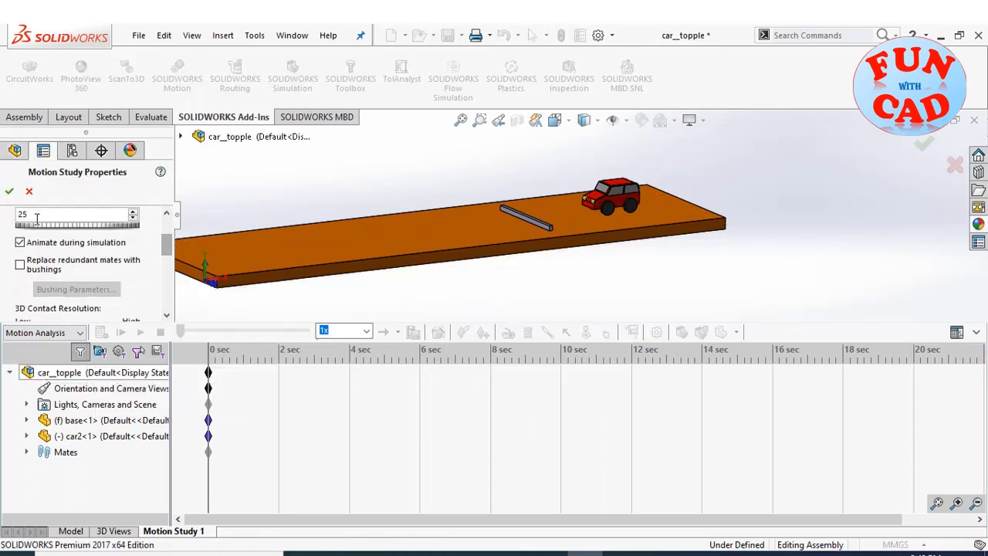
{"action": "type", "text": "35"}
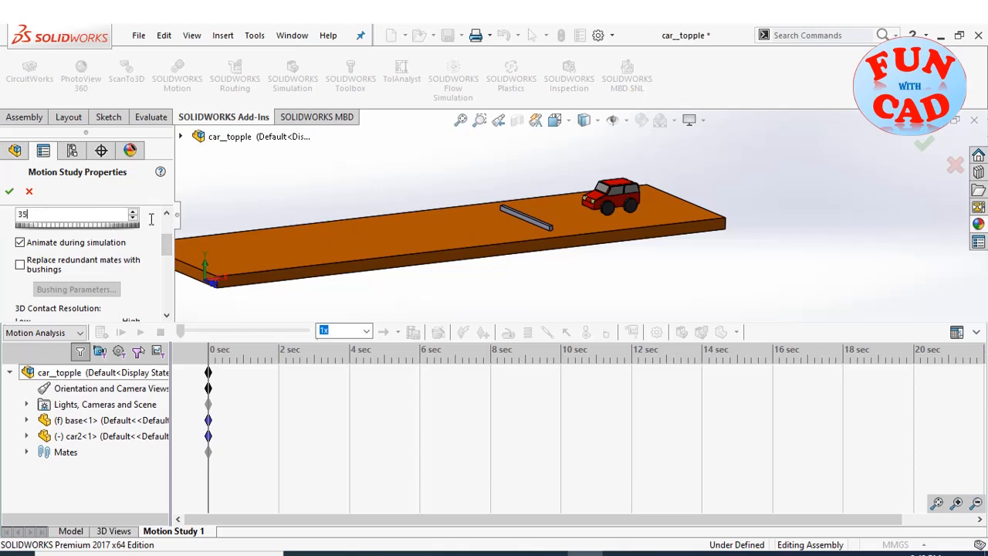
{"action": "scroll", "scroll_direction": "down", "scroll_amount": 3}
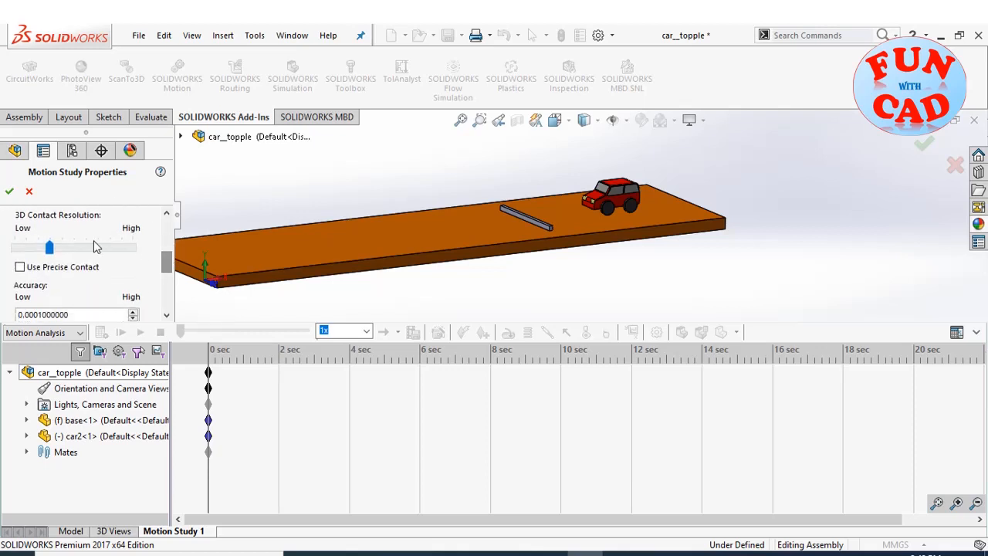
{"action": "left_click_drag", "start_coordinate": [50, 247], "coordinate": [133, 247]}
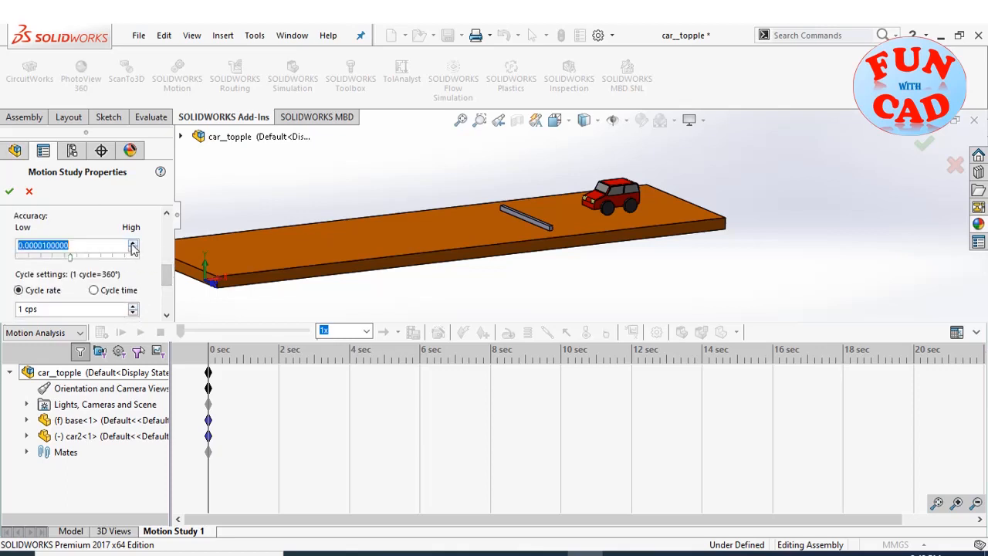
{"action": "left_click", "coordinate": [9, 191]}
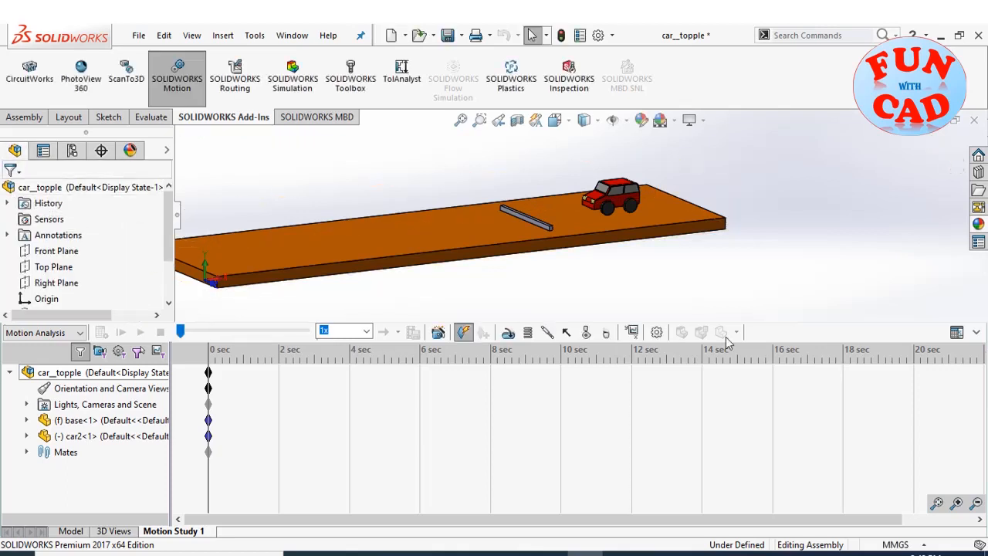
Add gravity with the default direction and drag the end key to 1 second
{"action": "left_click", "coordinate": [957, 503]}
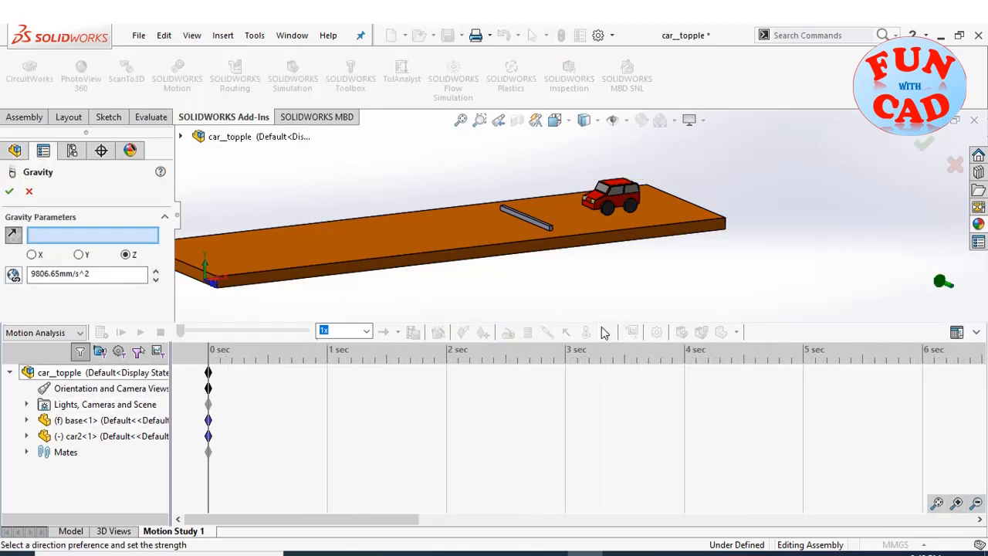
{"action": "left_click", "coordinate": [77, 255]}
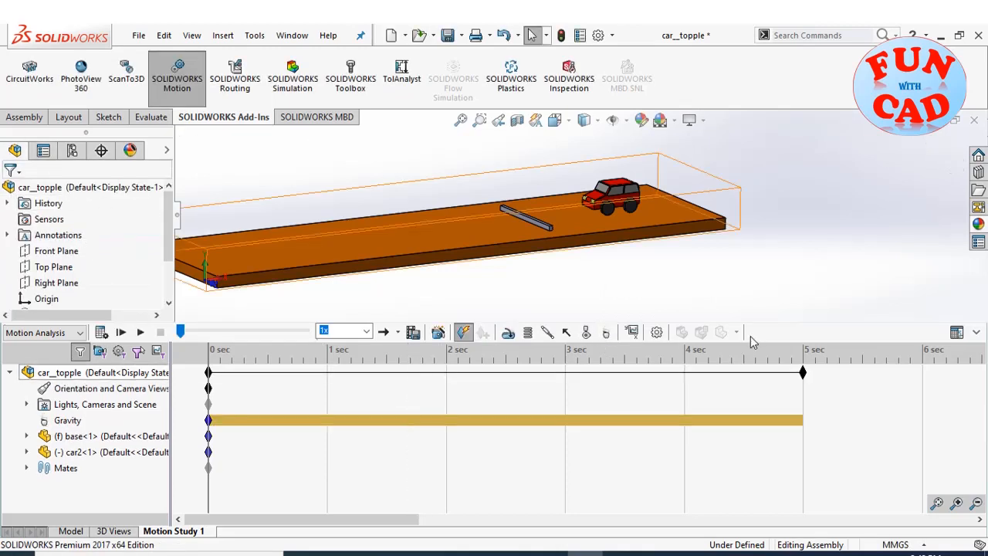
{"action": "left_click_drag", "start_coordinate": [803, 372], "coordinate": [328, 372]}
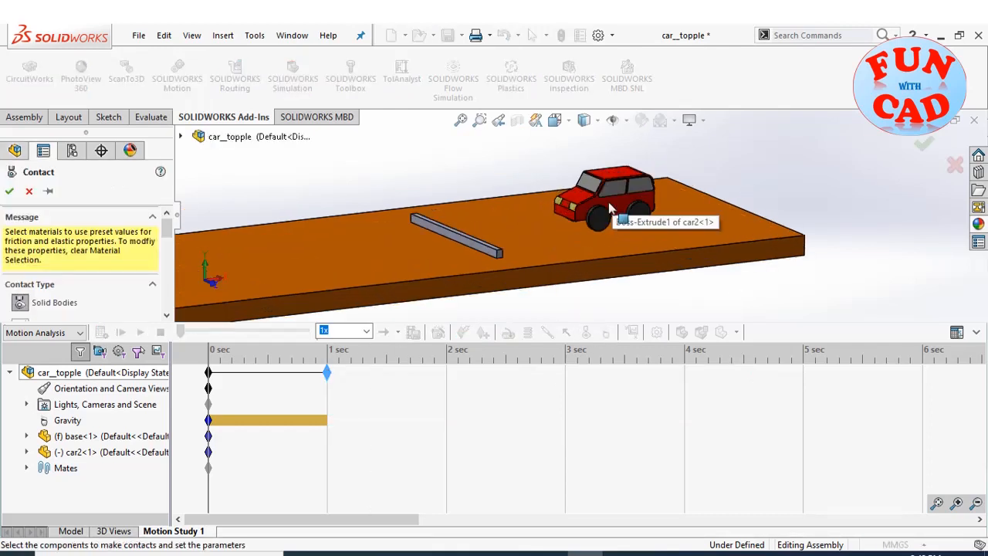
Define a solid body contact between base and car2 with friction coefficients 0.3 dynamic and 0.35 static
{"action": "left_click", "coordinate": [606, 201]}
{"action": "type", "text": "0.1"}
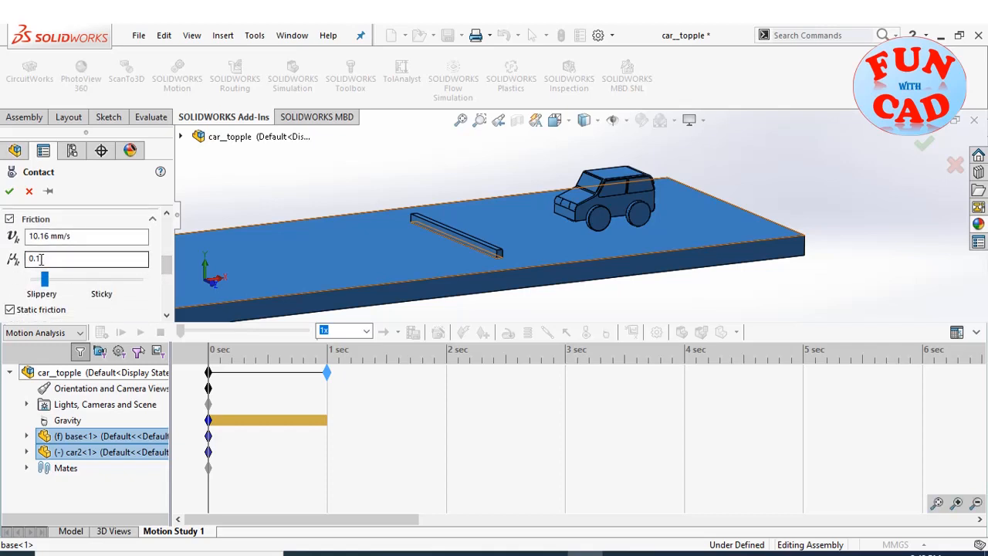
{"action": "type", "text": "0.3"}
{"action": "type", "text": "0.15"}
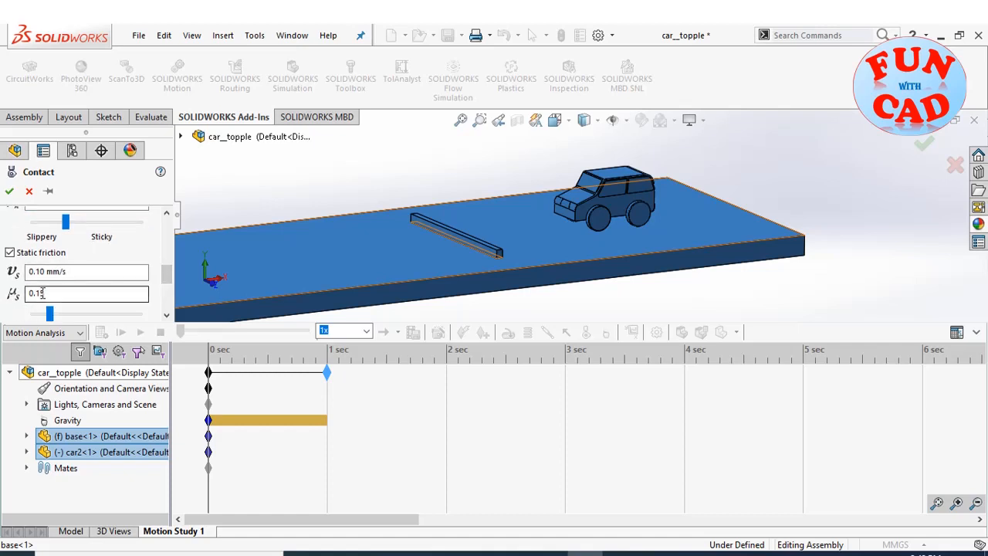
{"action": "type", "text": "0.35"}
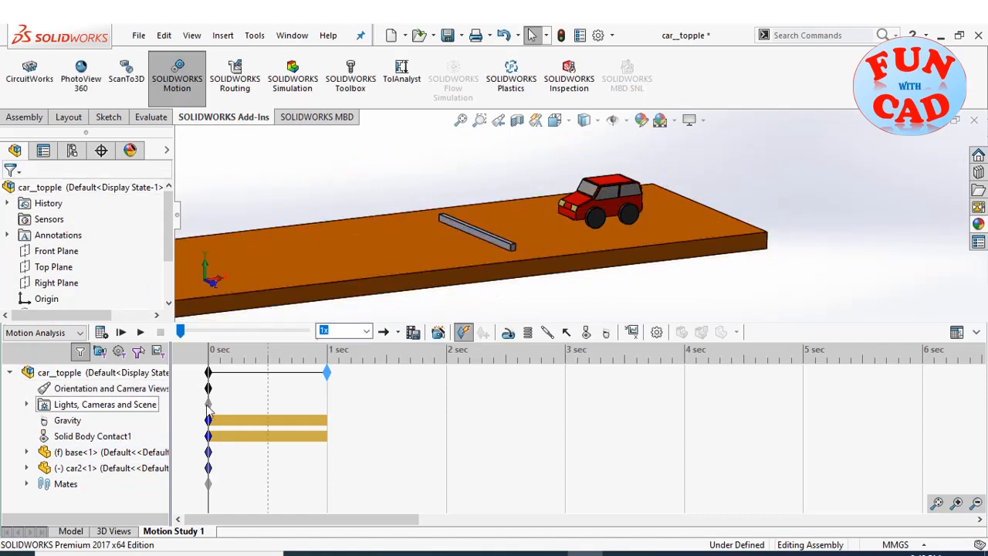
Assign an Initial Velocity to the car2 component from its MotionManager context menu
{"action": "right_click", "coordinate": [74, 467]}
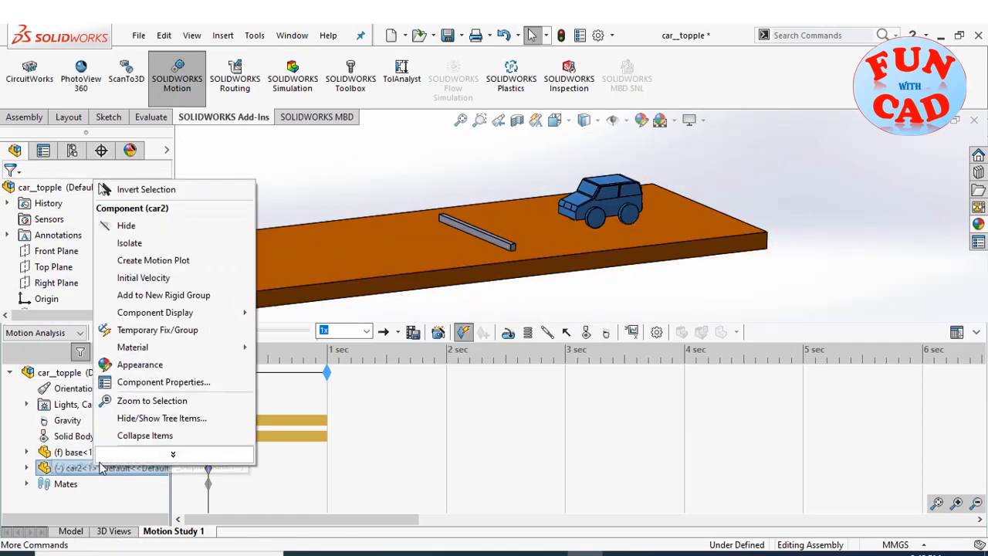
{"action": "left_click", "coordinate": [142, 278]}
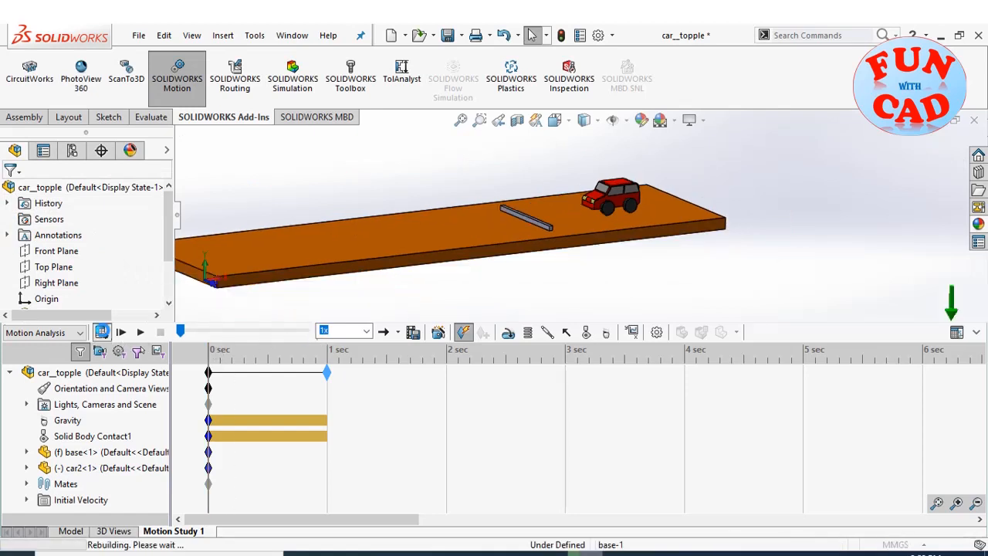
Calculate the motion and play it back at 0.25x speed
{"action": "left_click", "coordinate": [121, 332]}
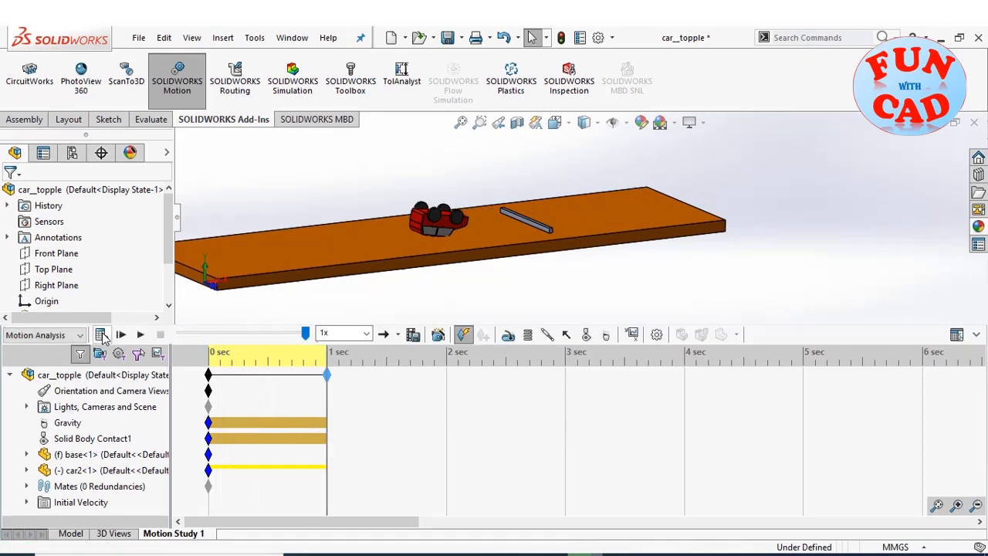
{"action": "left_click", "coordinate": [366, 333]}
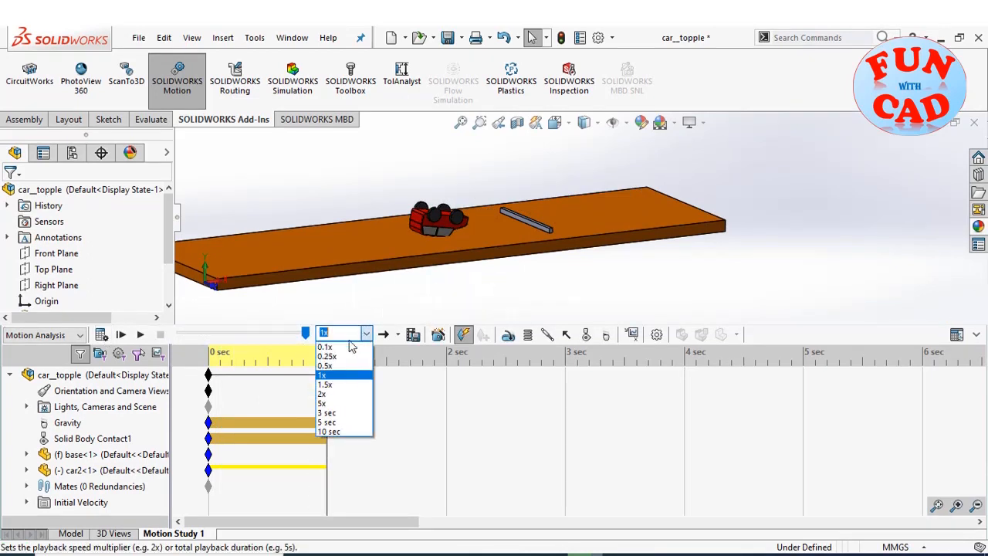
{"action": "left_click", "coordinate": [327, 355]}
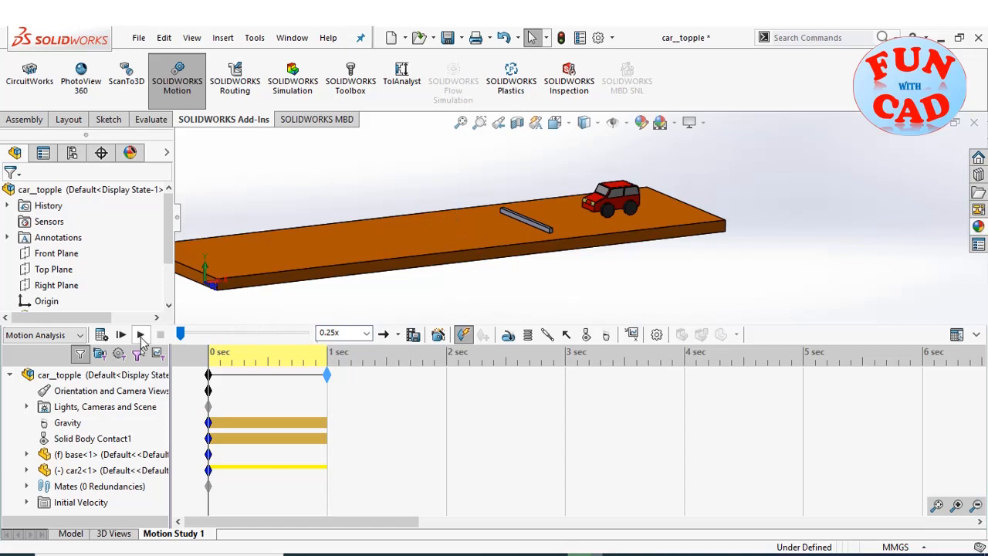
{"action": "left_click", "coordinate": [120, 334]}
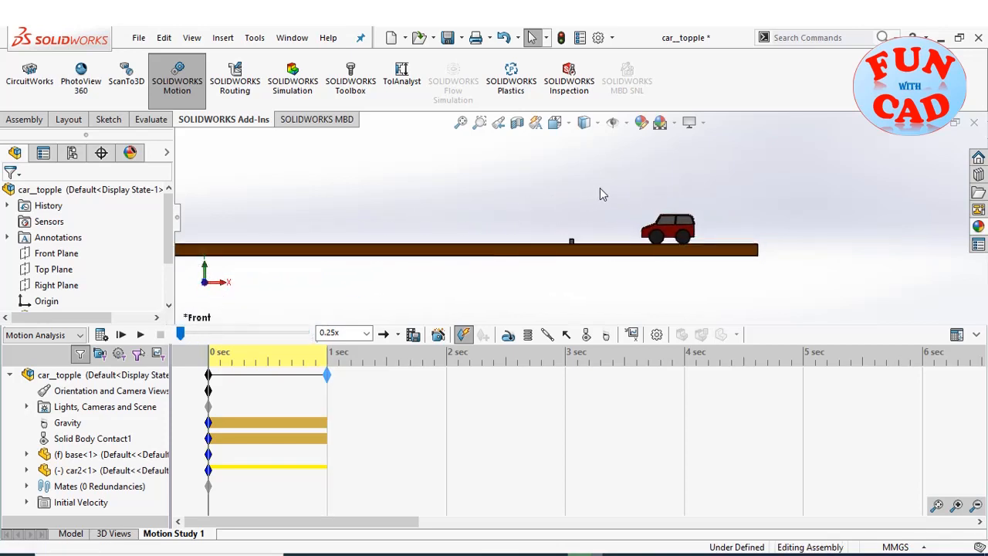
Replay the topple from the Front view, then return to an isometric angle
{"action": "left_click", "coordinate": [120, 334]}
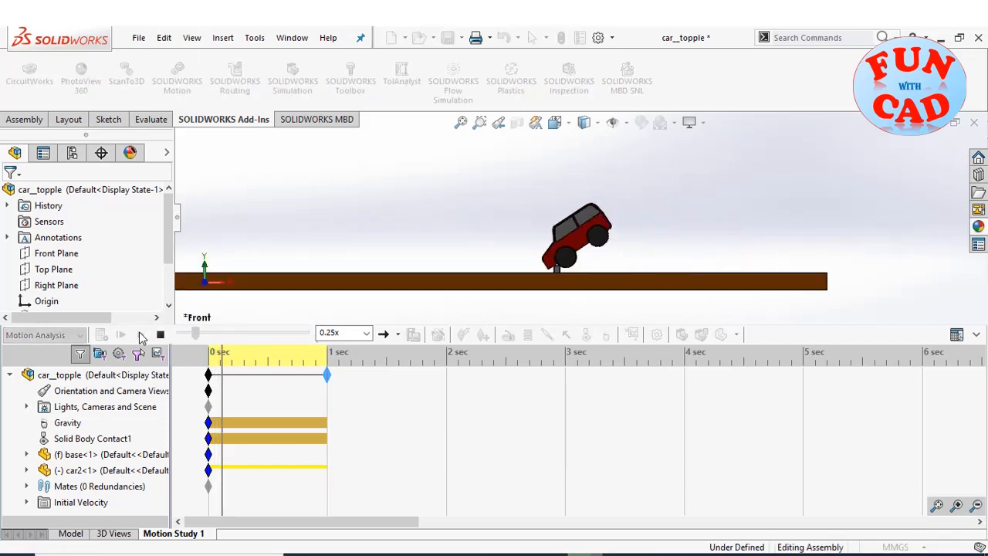
{"action": "left_click_drag", "start_coordinate": [195, 333], "coordinate": [260, 334]}
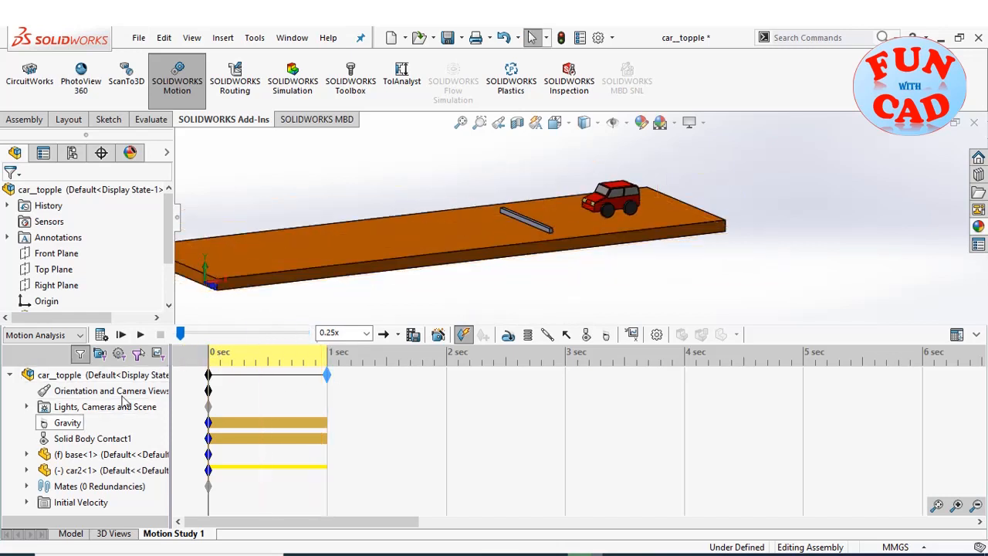
{"action": "right_click", "coordinate": [100, 408]}
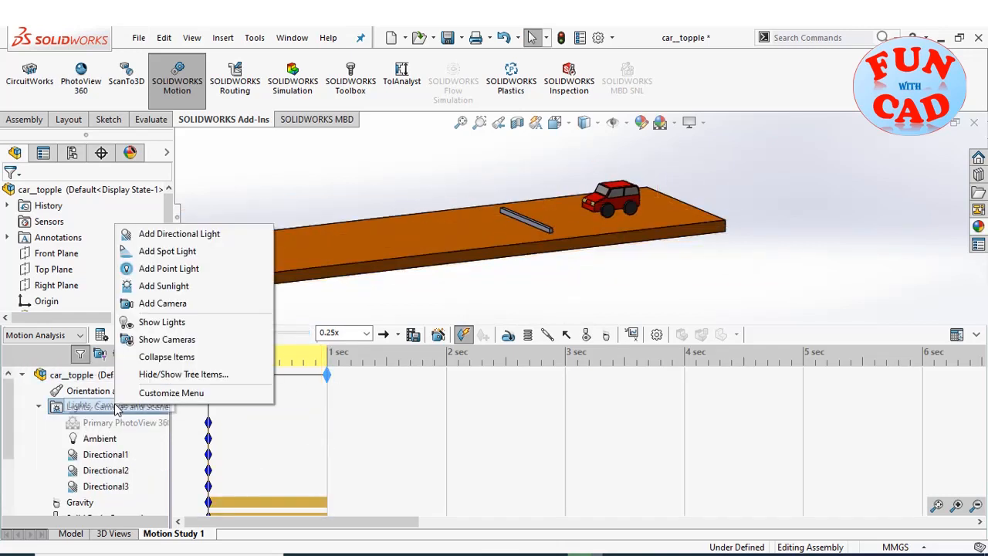
{"action": "mouse_move", "coordinate": [162, 303]}
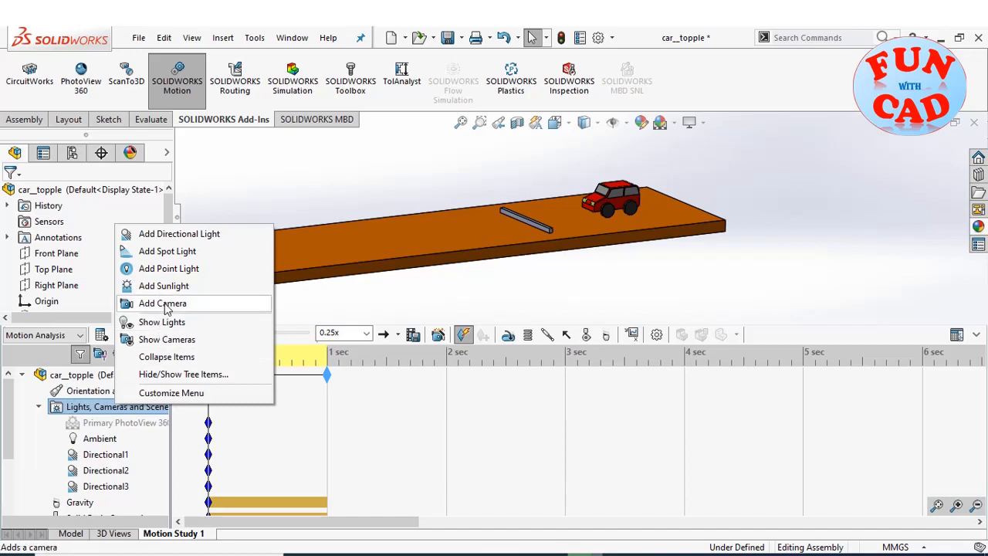
Add a camera targeted by selection on a car face and zoom to fit the model
{"action": "left_click", "coordinate": [162, 303]}
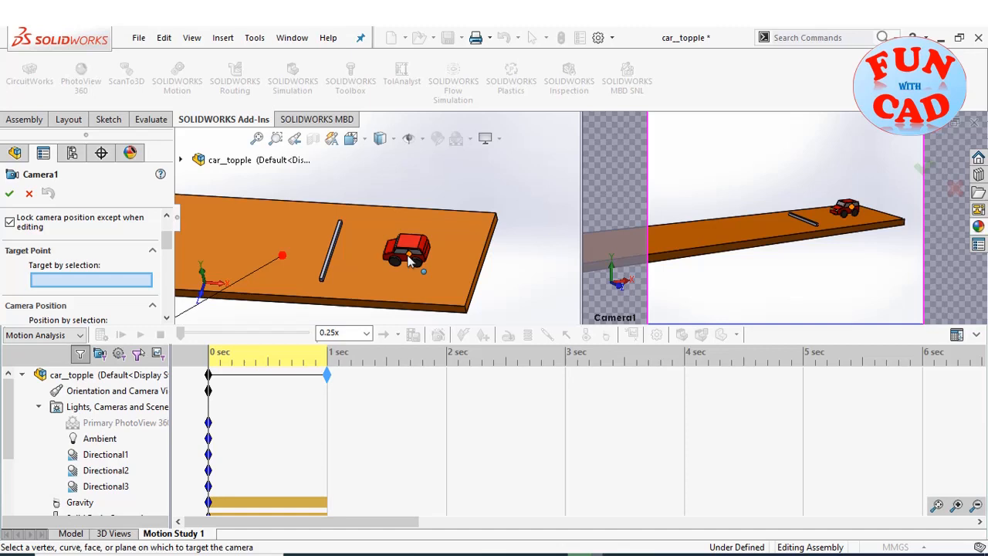
{"action": "left_click", "coordinate": [398, 255]}
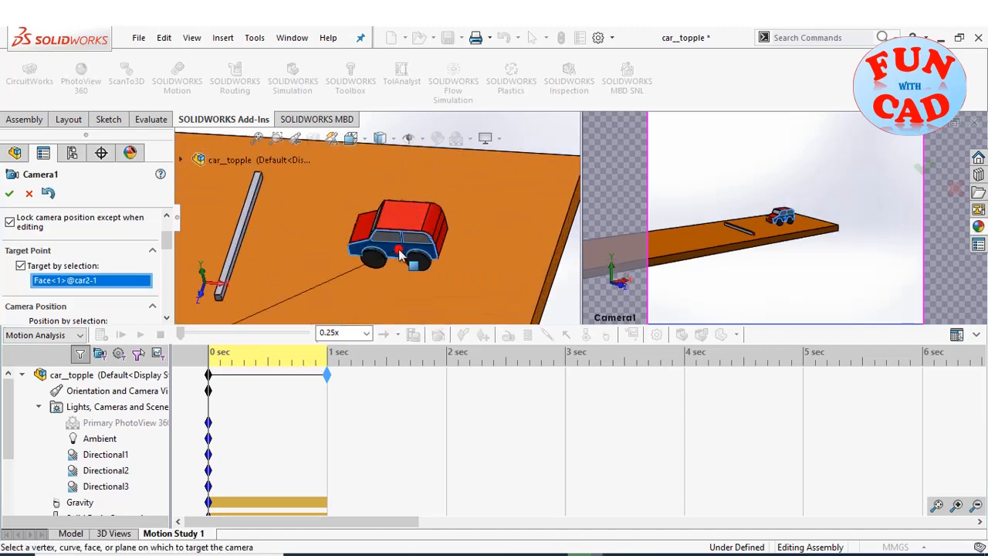
{"action": "left_click", "coordinate": [256, 139]}
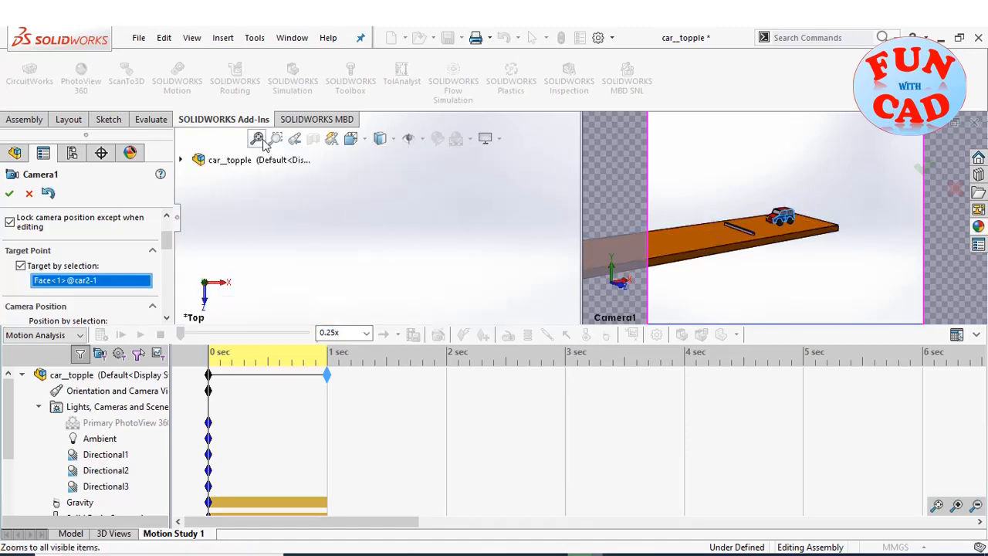